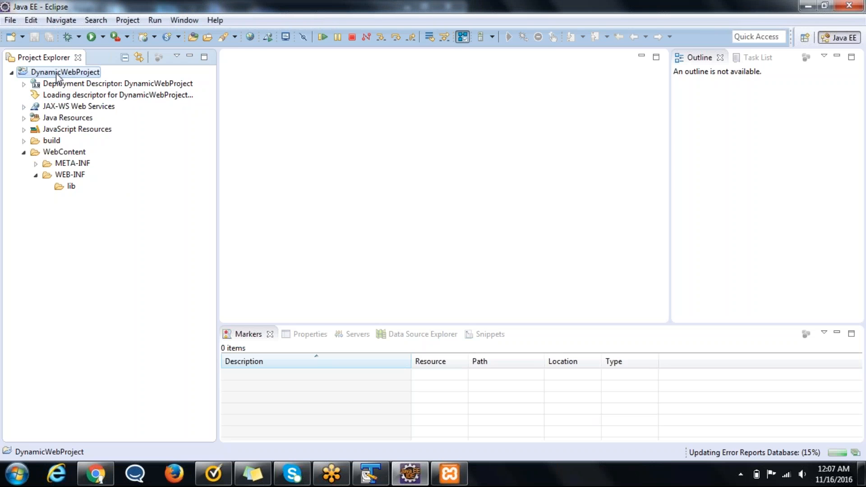
mouse_move(534, 404)
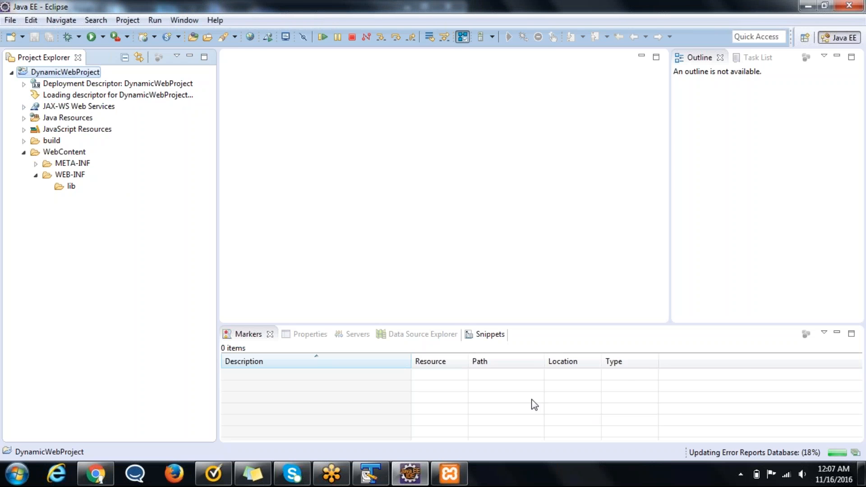
mouse_move(798, 343)
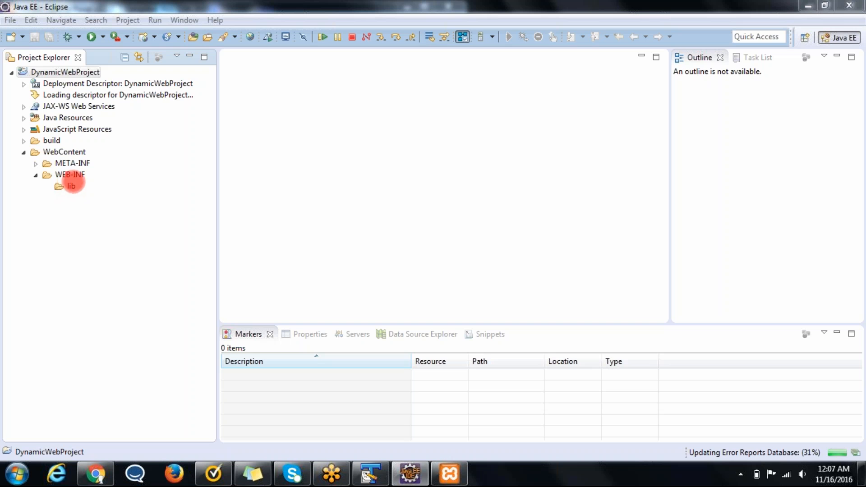
mouse_move(598, 315)
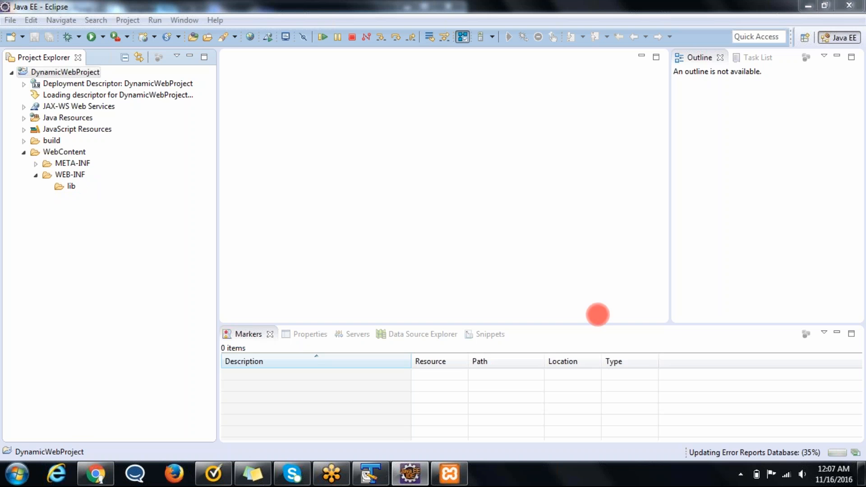
mouse_move(800, 343)
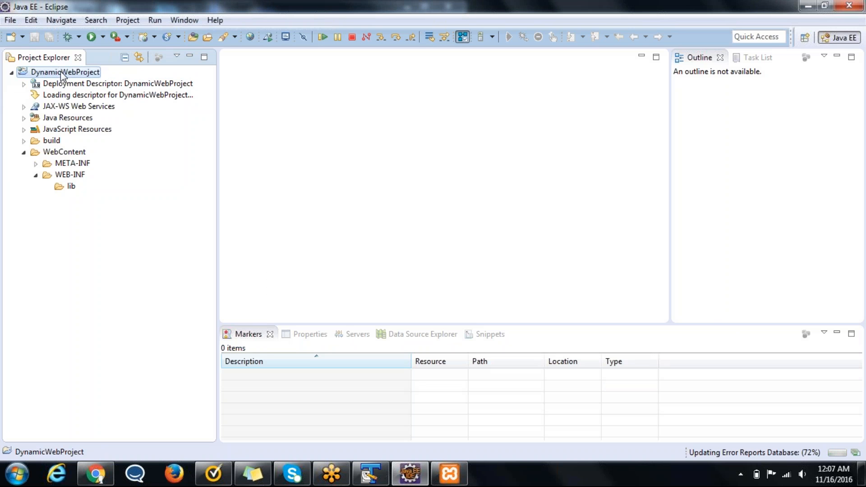
- Generate a deployment descriptor stub for DynamicWebProject via Java EE Tools
right_click(65, 73)
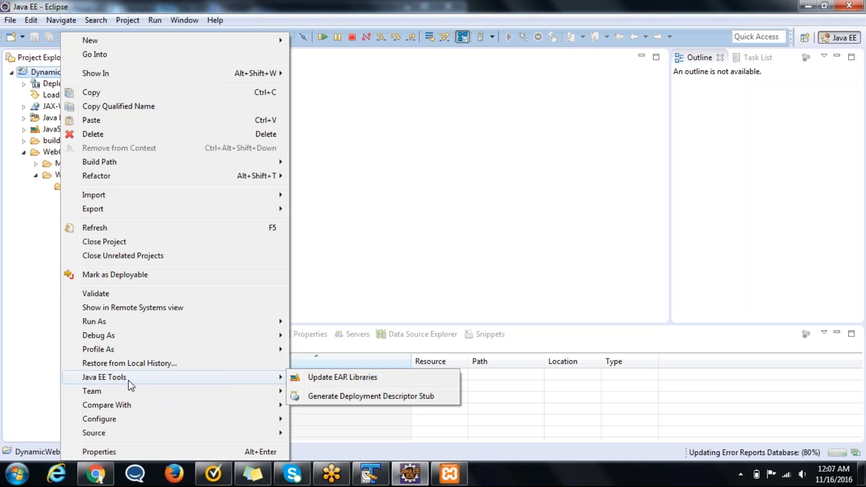
mouse_move(356, 402)
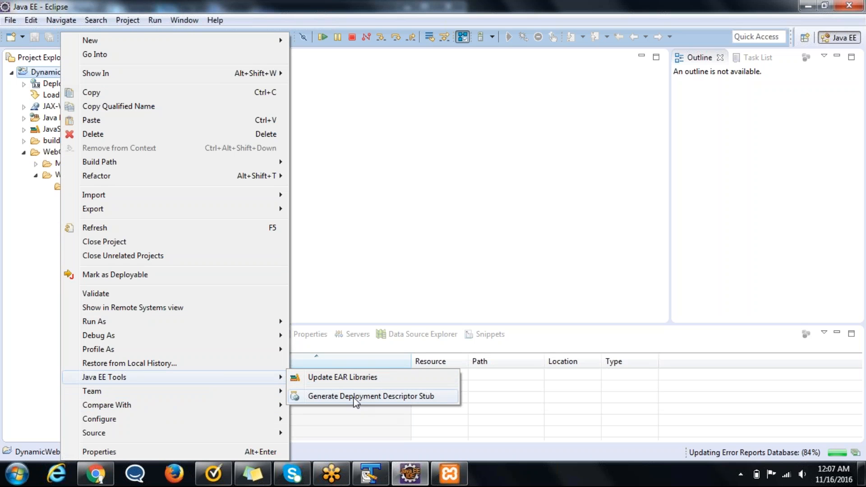
mouse_move(365, 399)
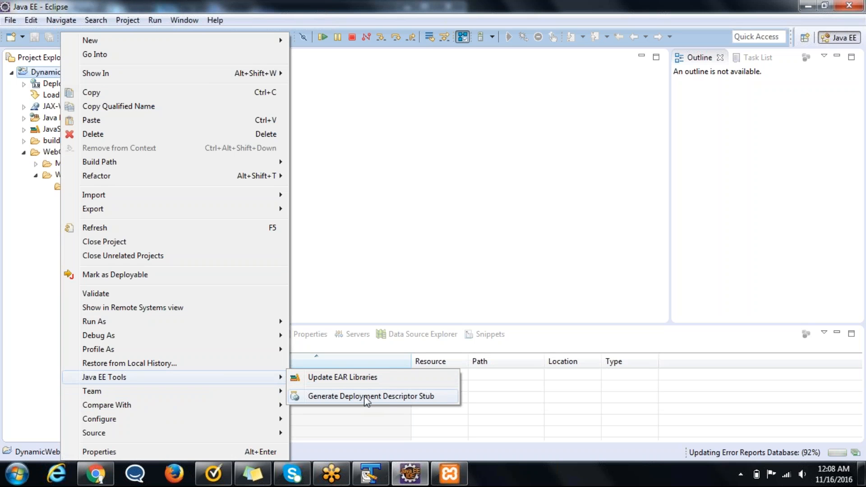
left_click(370, 396)
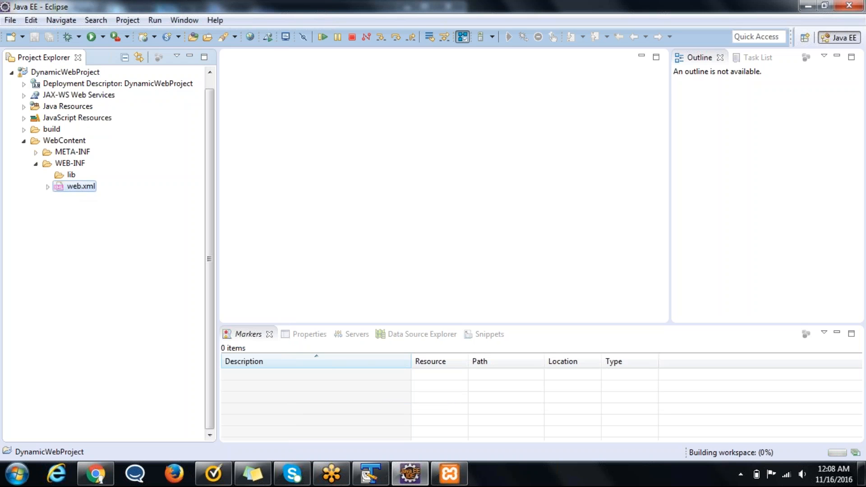
- Expand web.xml under WebContent/WEB-INF and open it in the Web XML editor
left_click(48, 185)
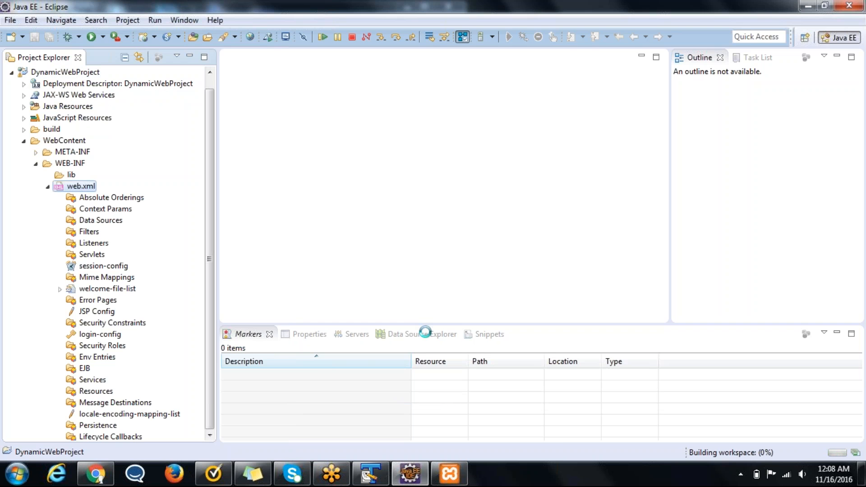
double_click(81, 185)
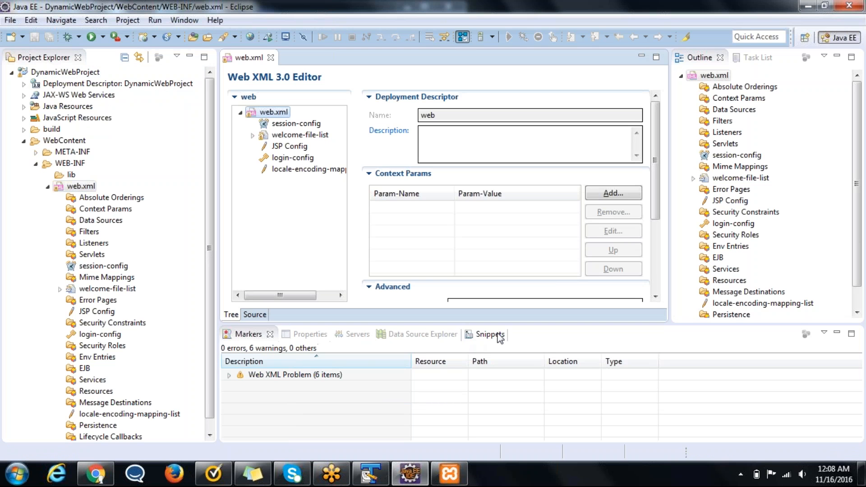
- Show web.xml's XML source and refresh WEB-INF to list lib and web.xml
left_click(255, 314)
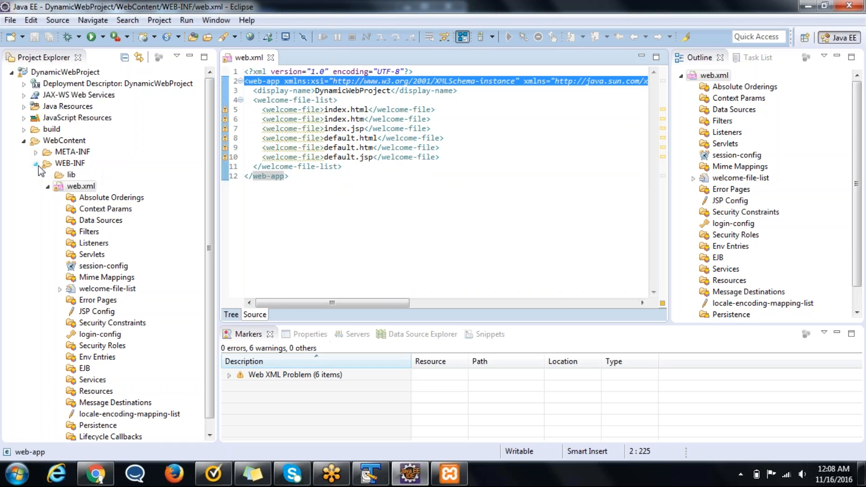
left_click(35, 163)
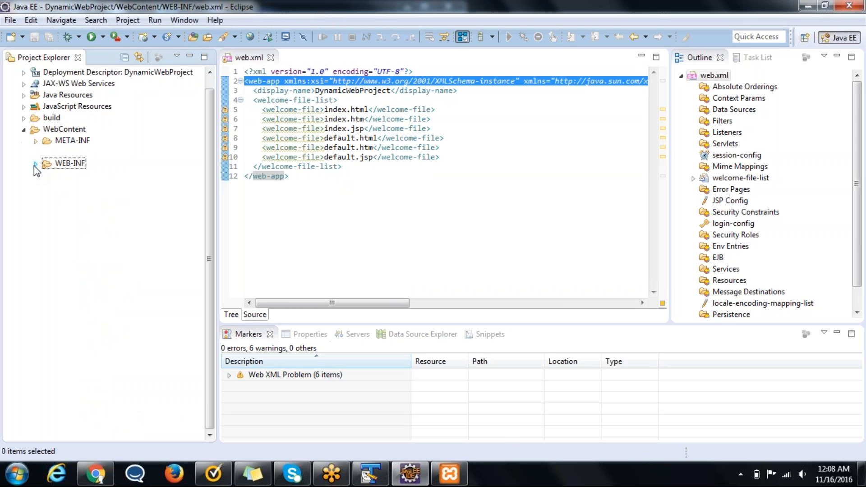
left_click(35, 163)
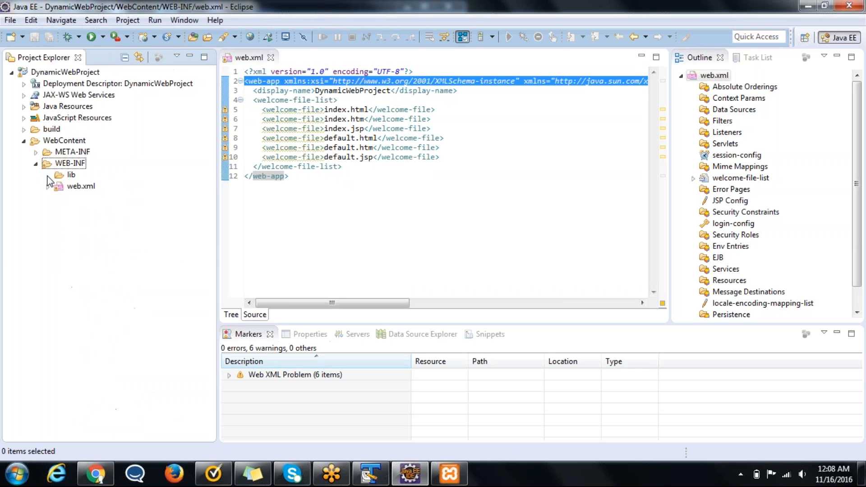